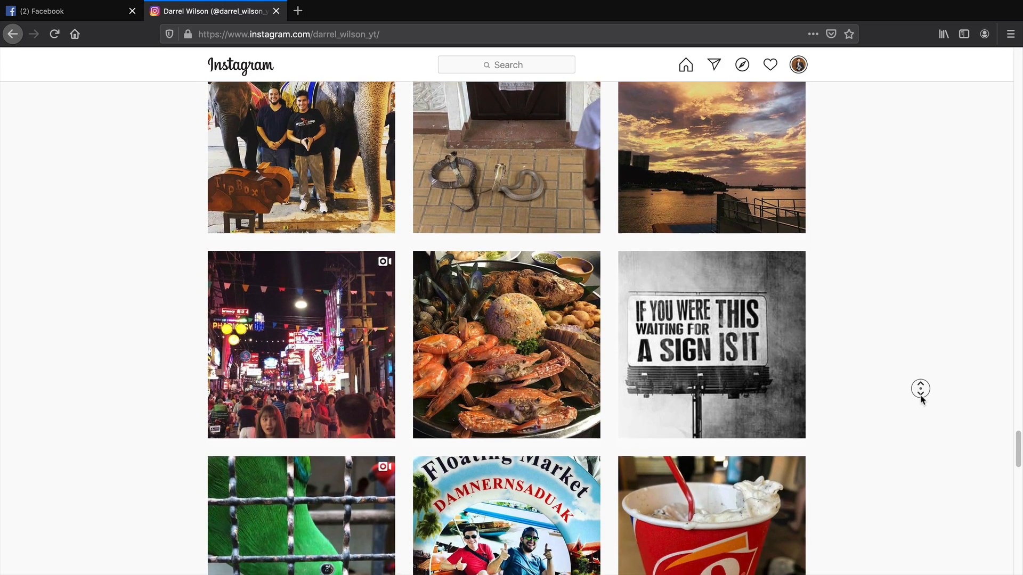
Add content to the empty column and preview the premade Restaurant About Page layout
scroll(down, 3)
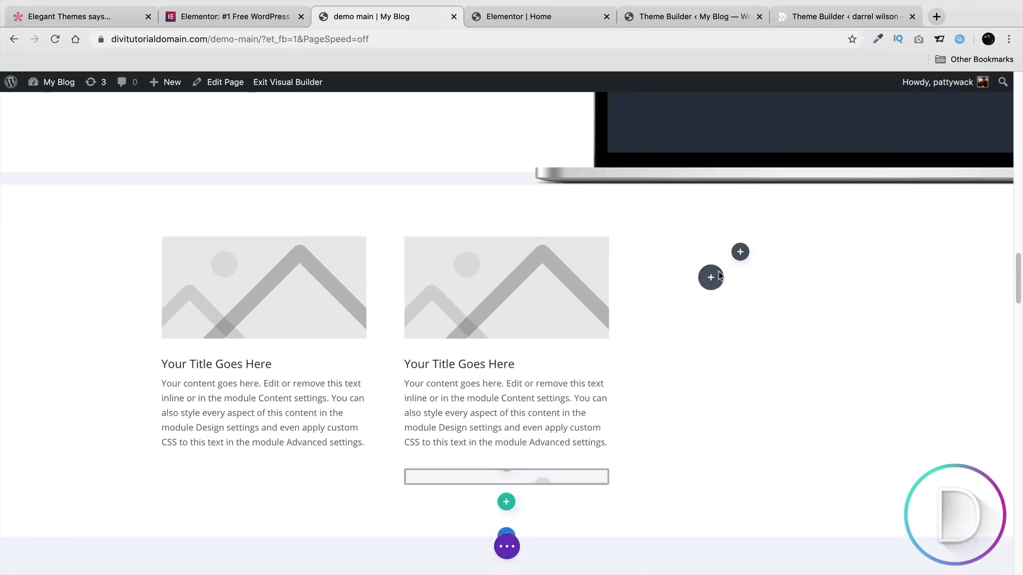
click(523, 16)
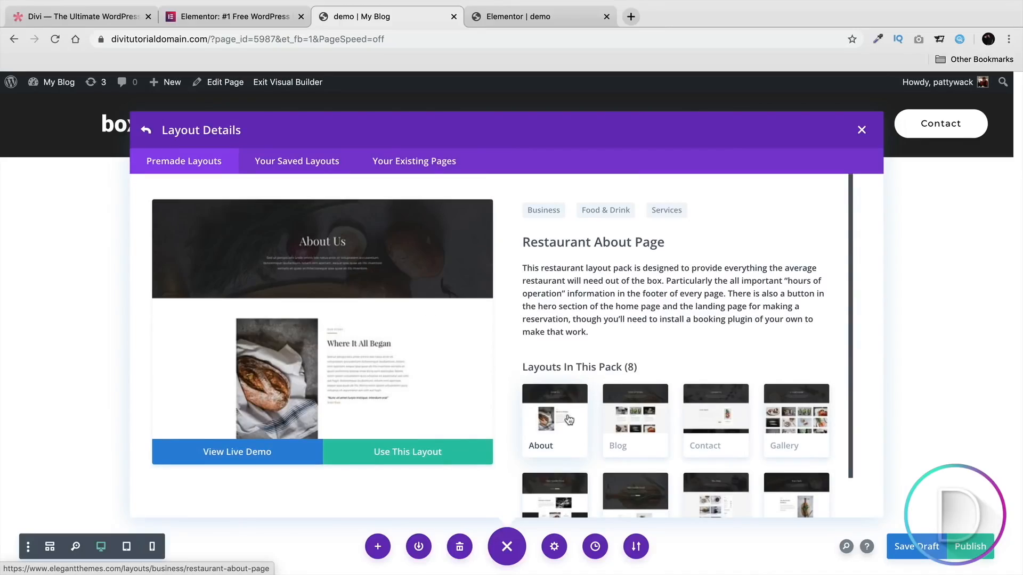
click(715, 419)
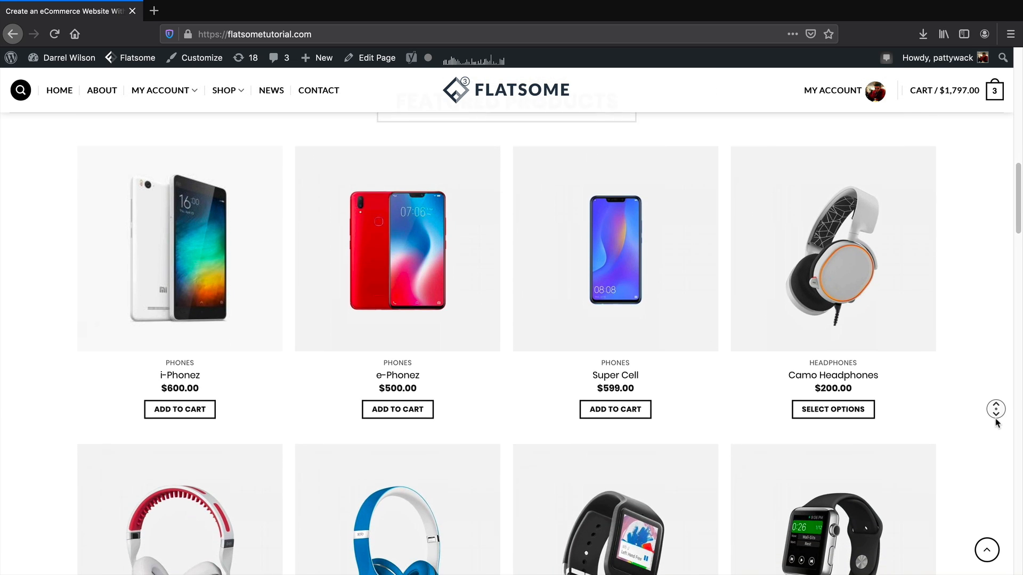
Check out the three Compaq laptops with Free shipping instead of the flat rate
scroll(down, 3)
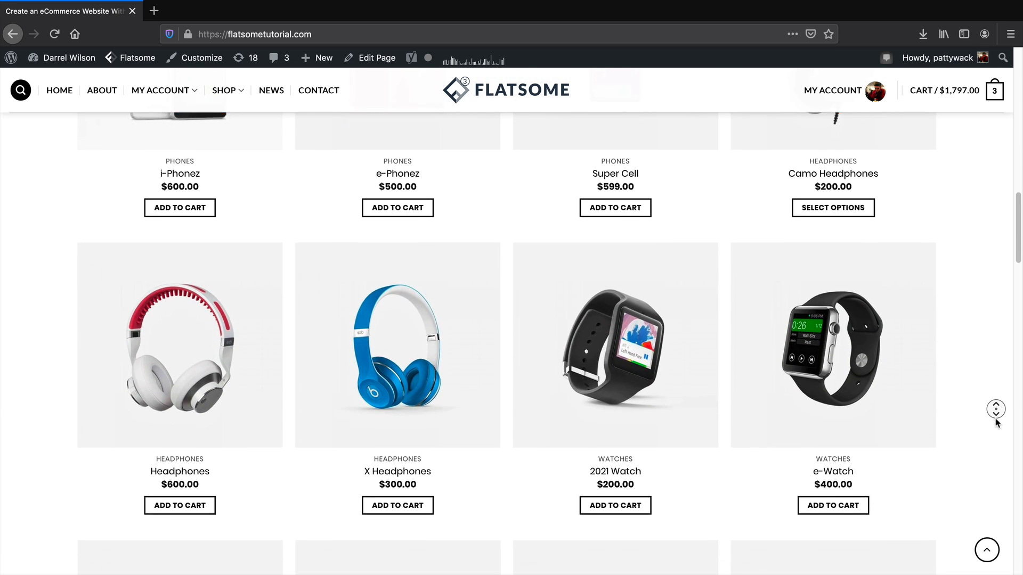
click(969, 90)
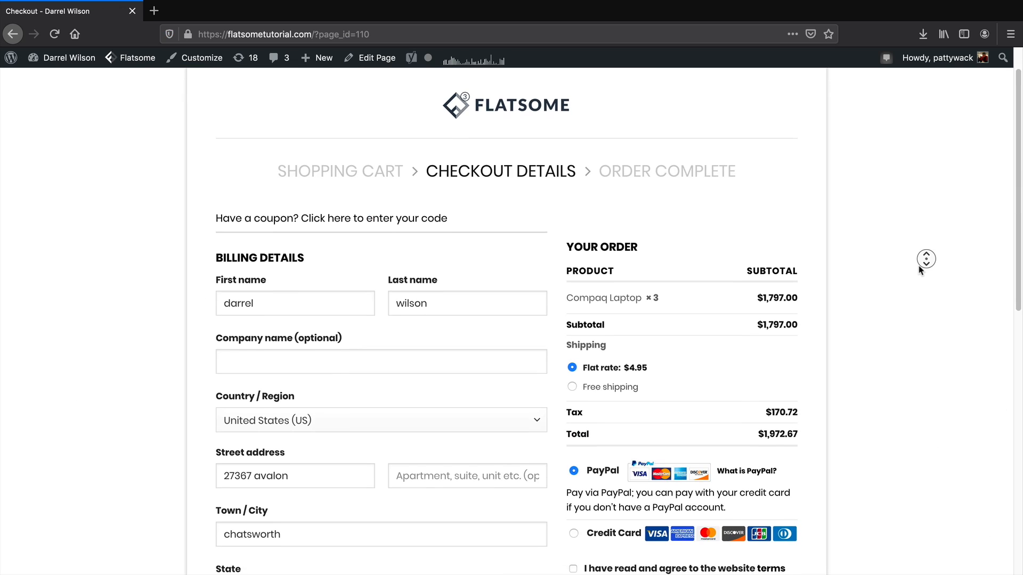
scroll(down, 3)
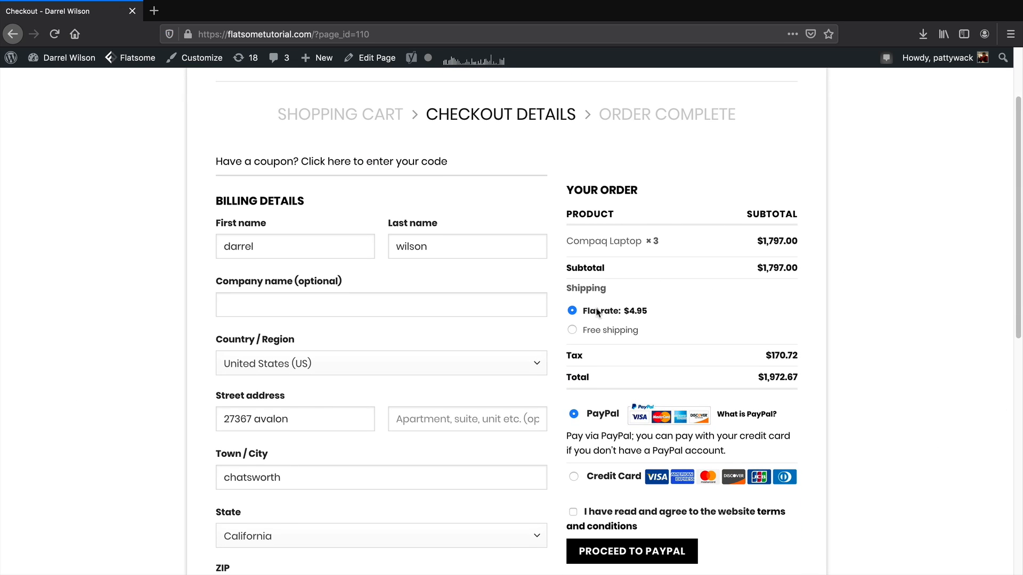
click(573, 330)
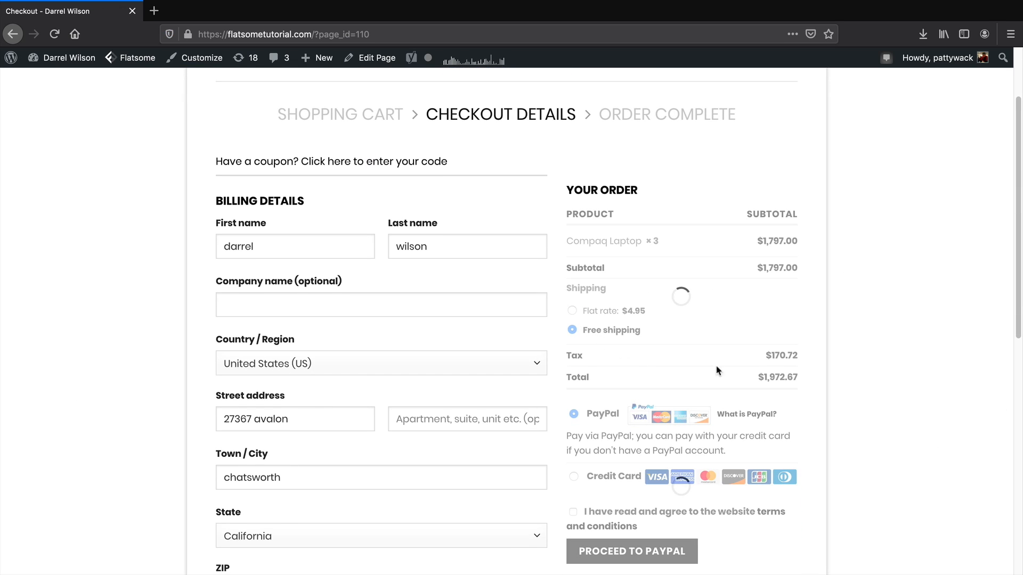
click(358, 11)
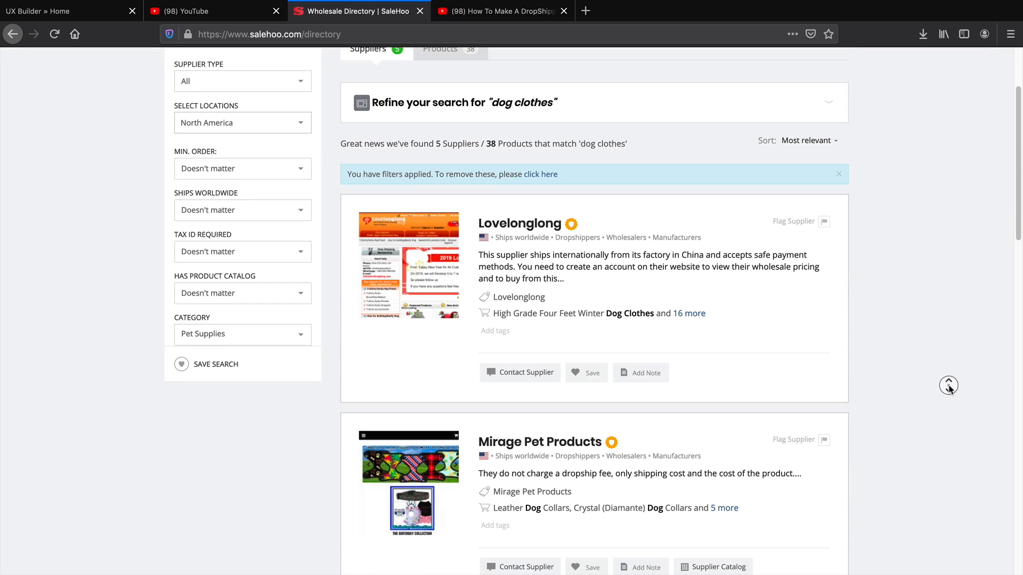
scroll(down, 3)
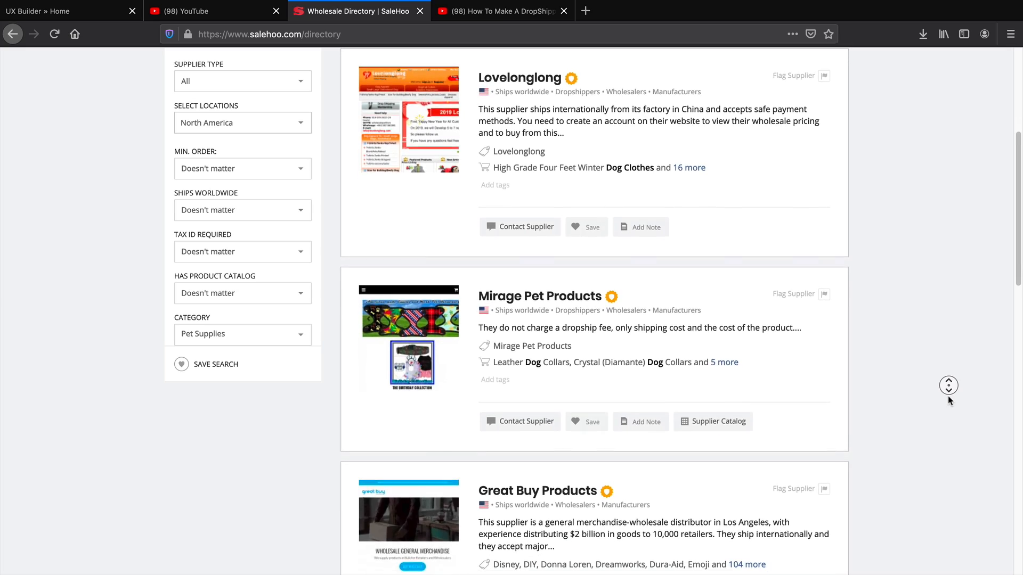
scroll(down, 3)
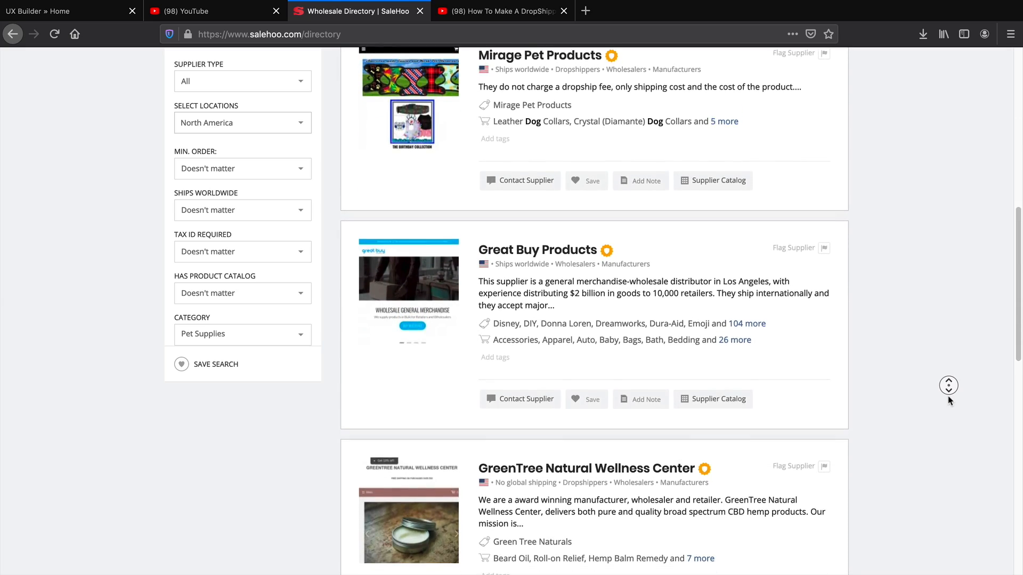
click(509, 10)
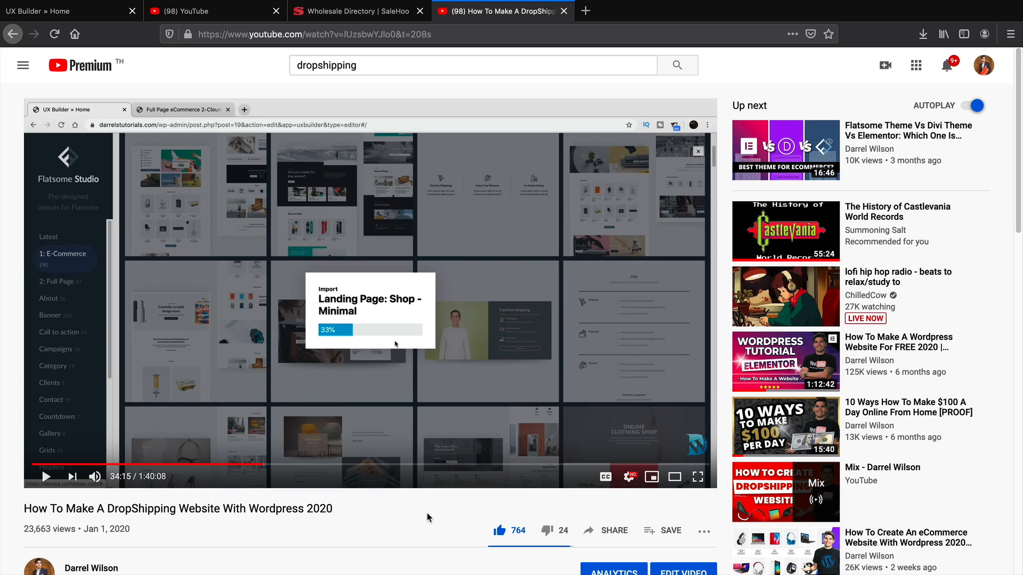
mouse_move(307, 484)
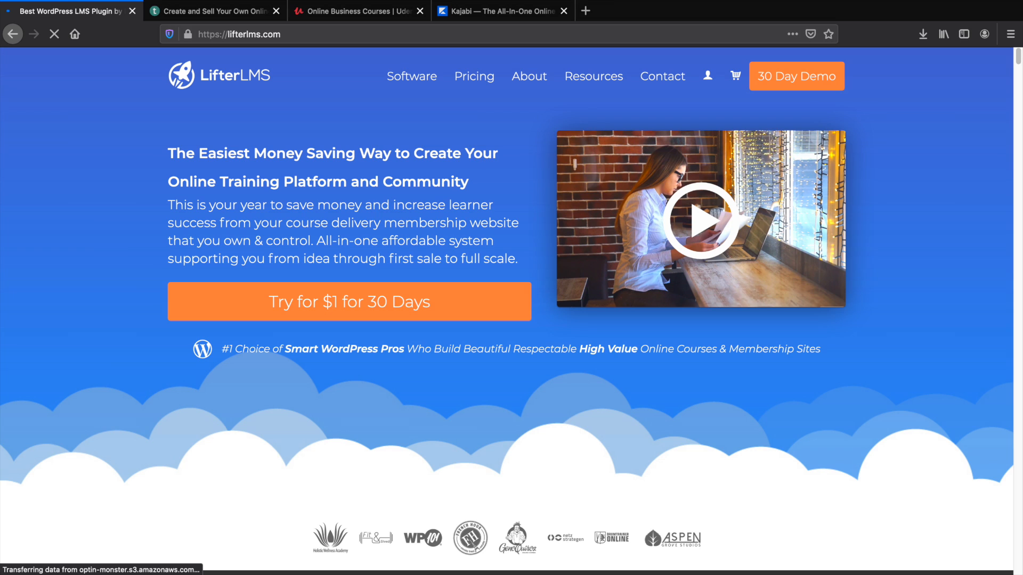
click(502, 11)
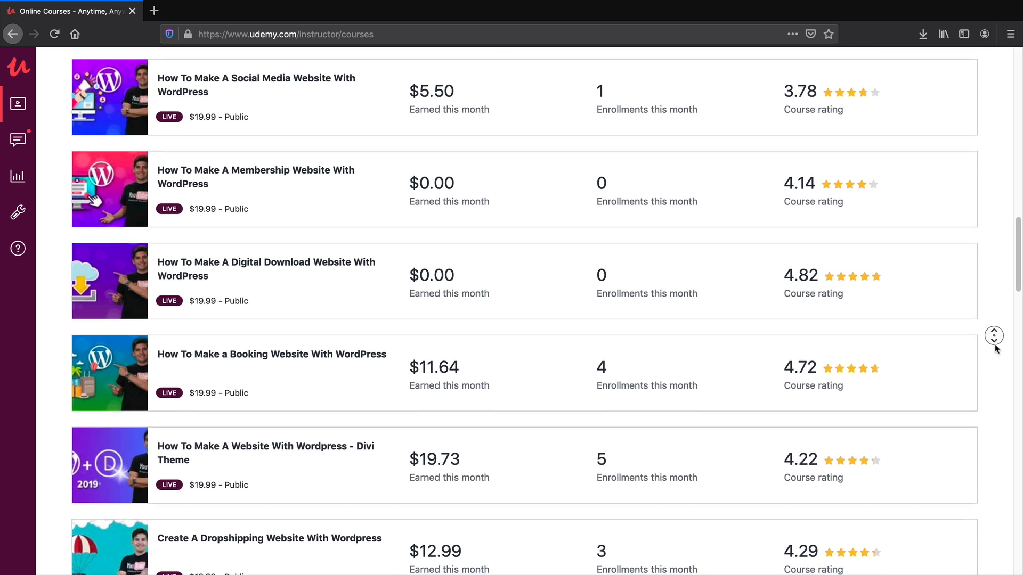
Scroll through the Udemy instructor course earnings, then switch to the Hostiko demo tab
scroll(down, 3)
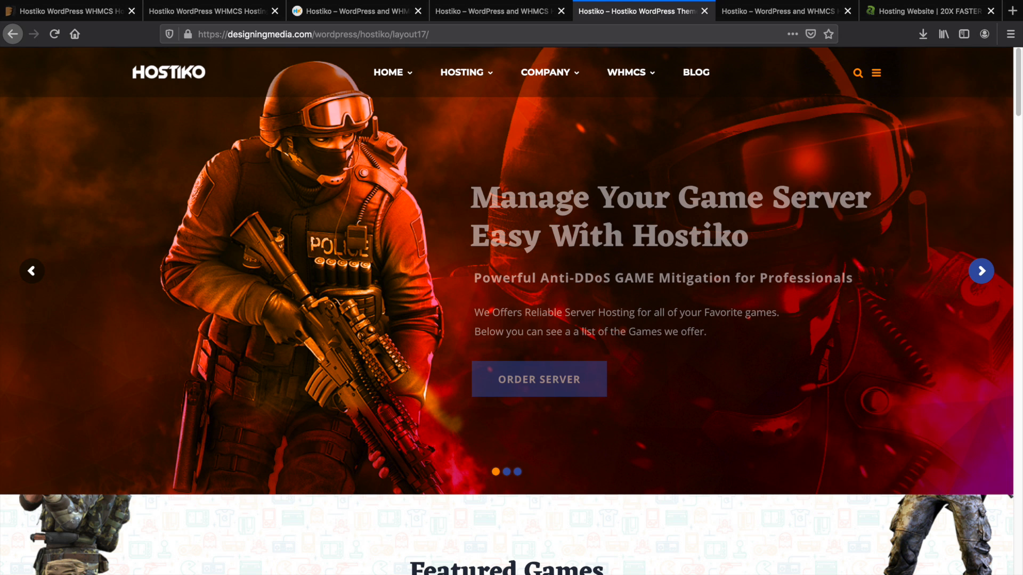
click(494, 10)
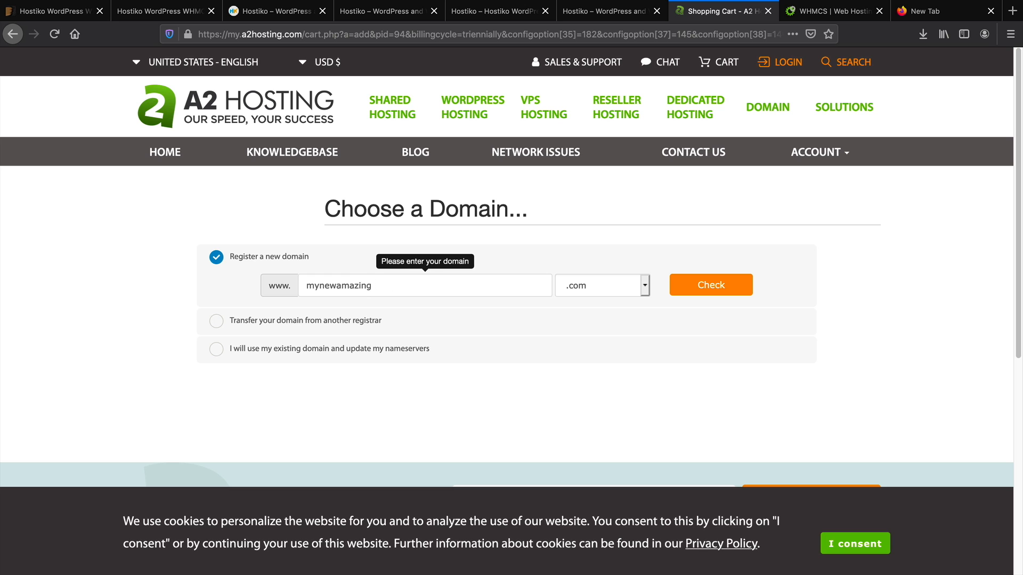
Check mynewamazingwebsite.com, then continue past VPS configuration and ID Protection domain add-ons
click(710, 285)
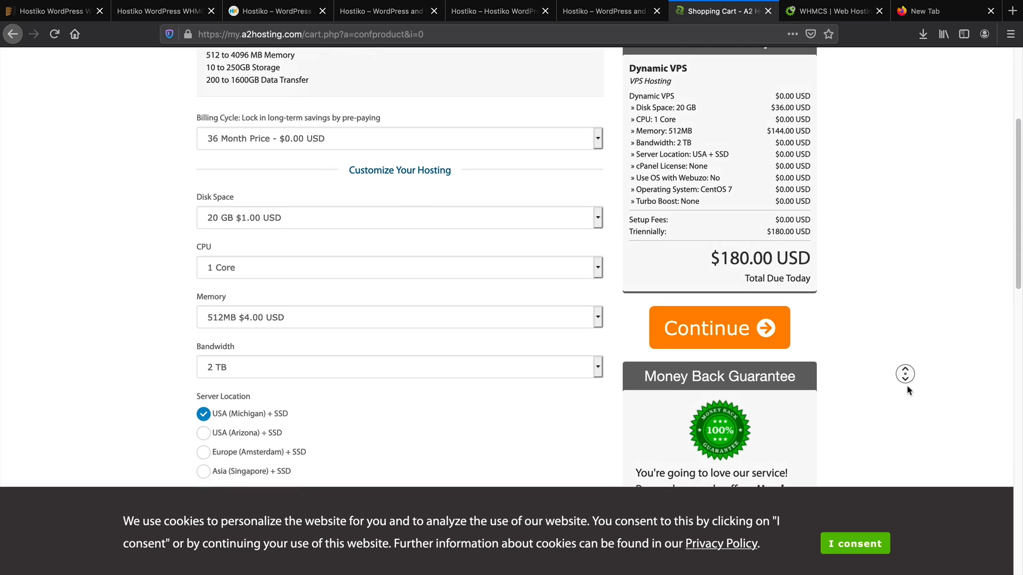
click(719, 328)
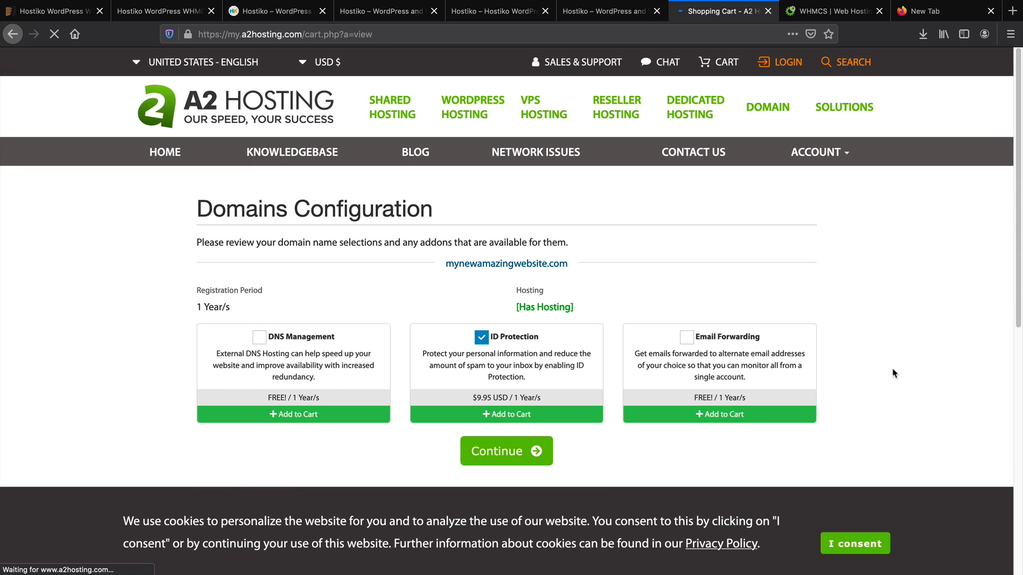
click(506, 451)
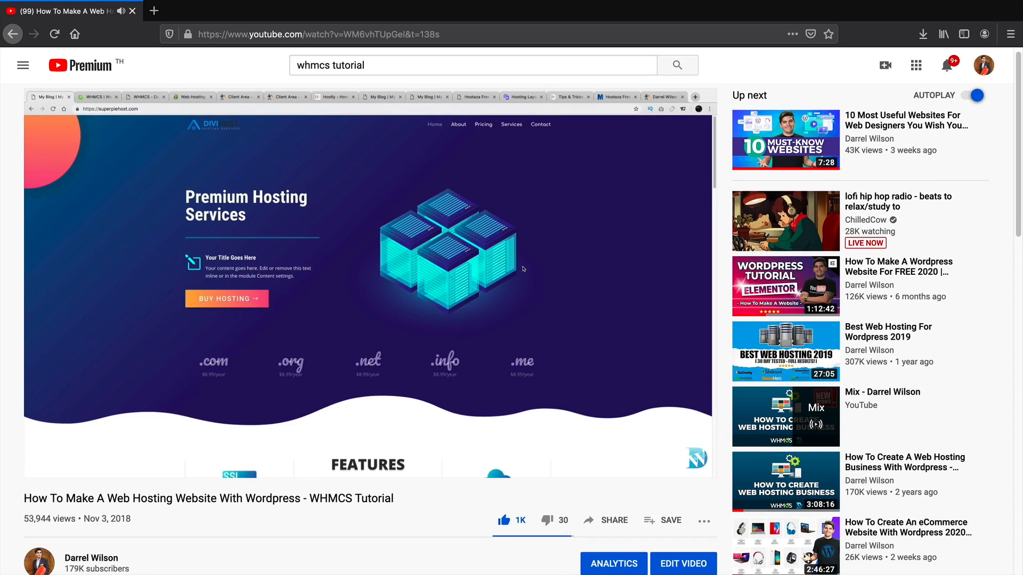
scroll(down, 3)
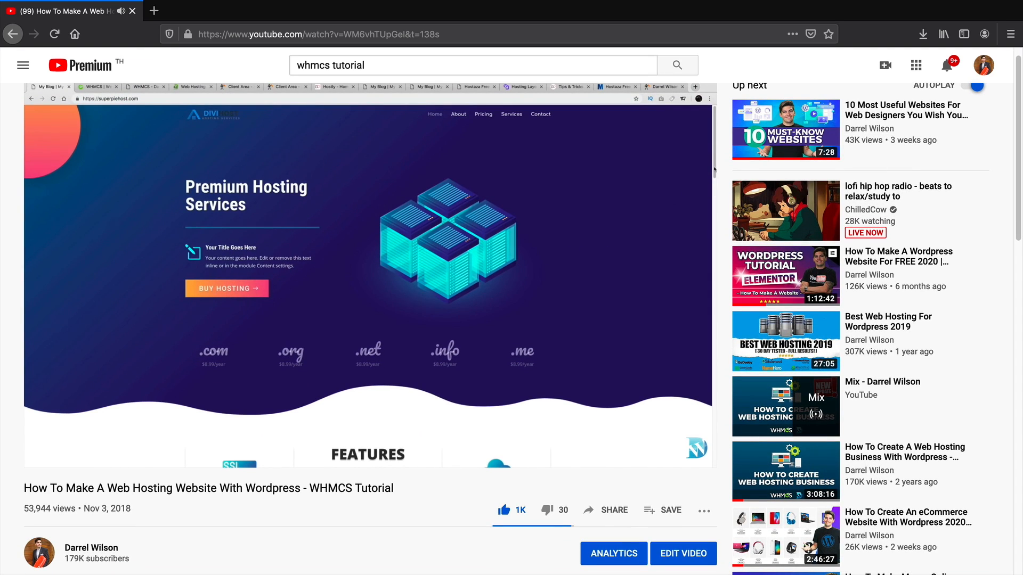
scroll(down, 3)
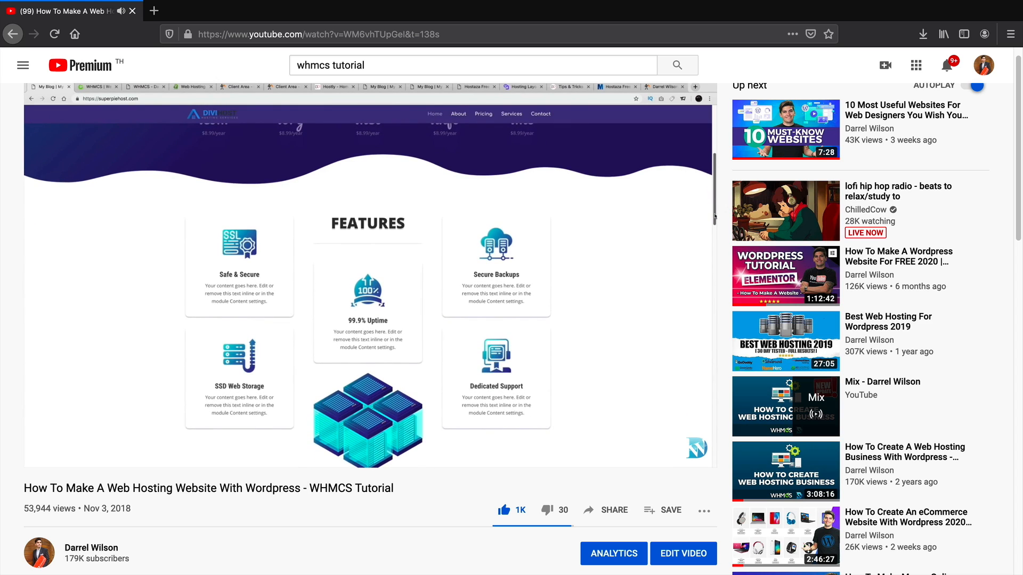
scroll(down, 3)
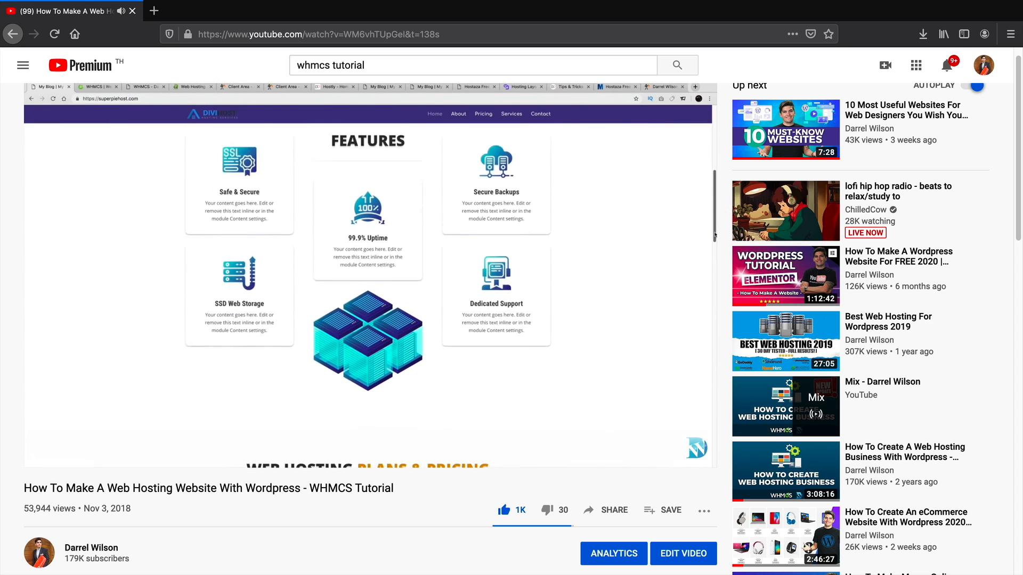
scroll(down, 3)
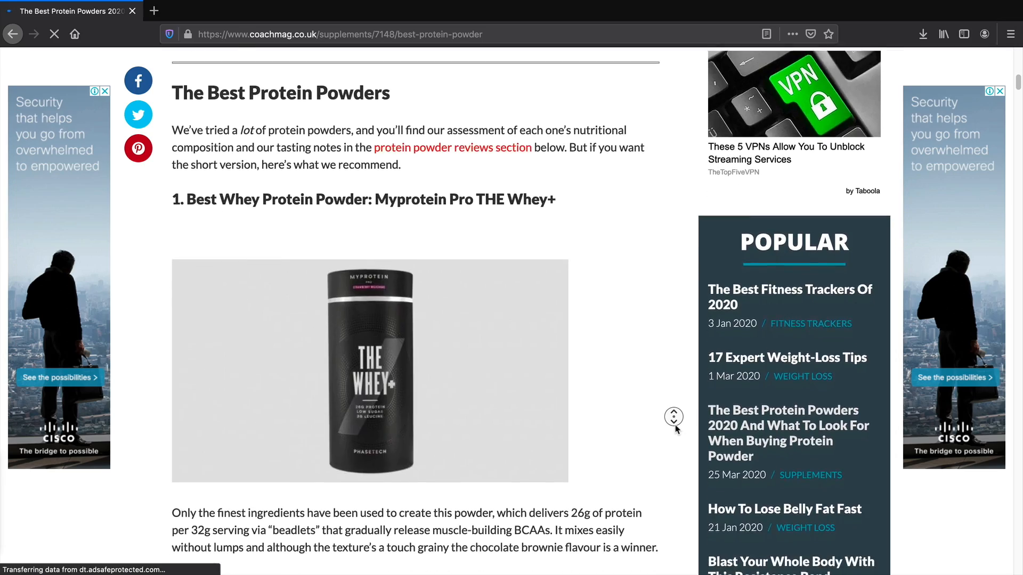
Switch to the darrelwilson.com Resources tab and scroll its WordPress theme and hosting deals
click(153, 11)
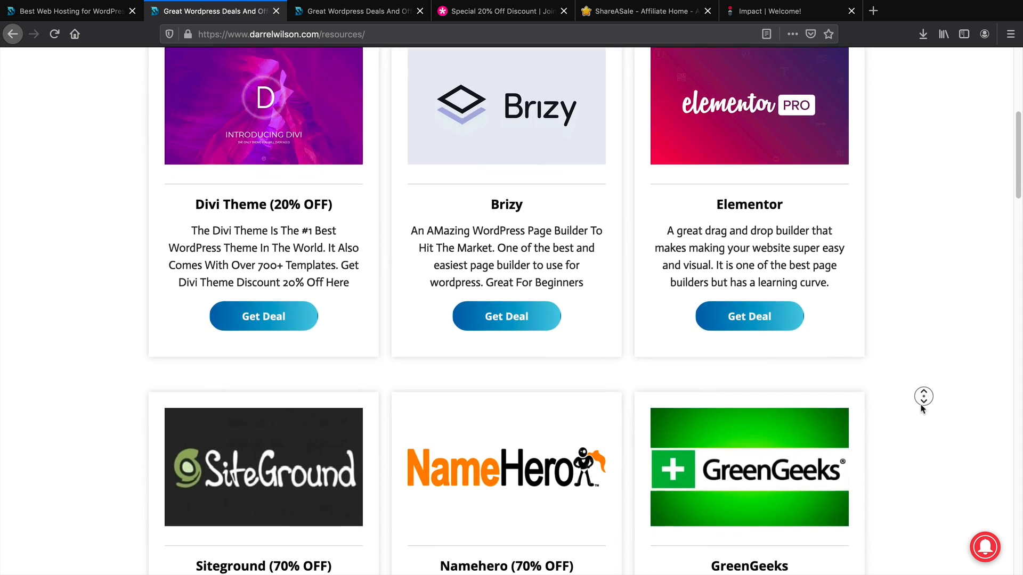
scroll(down, 3)
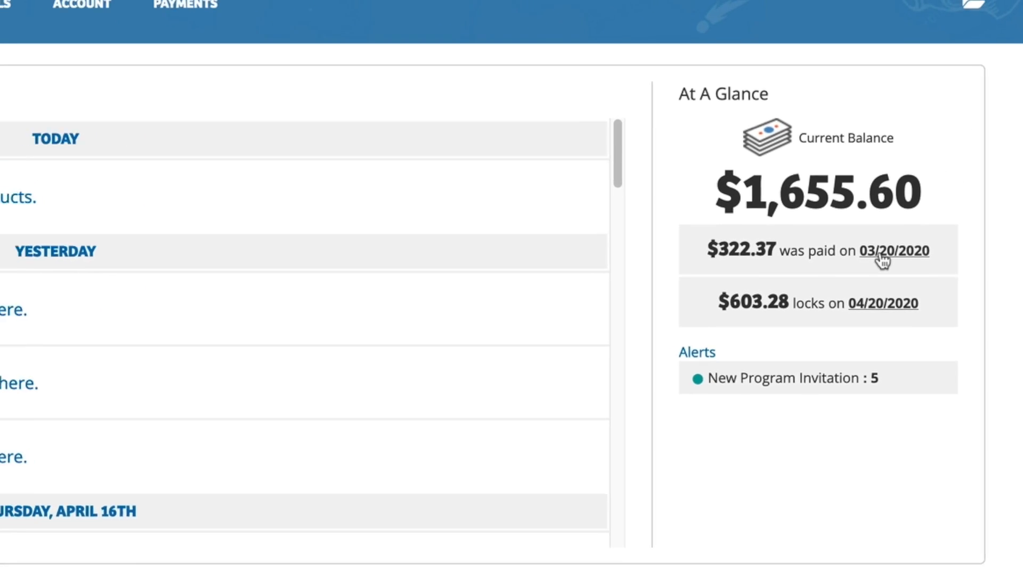
Open the 03/20/2020 ShareASale payment summary listing commissions by merchant
click(894, 251)
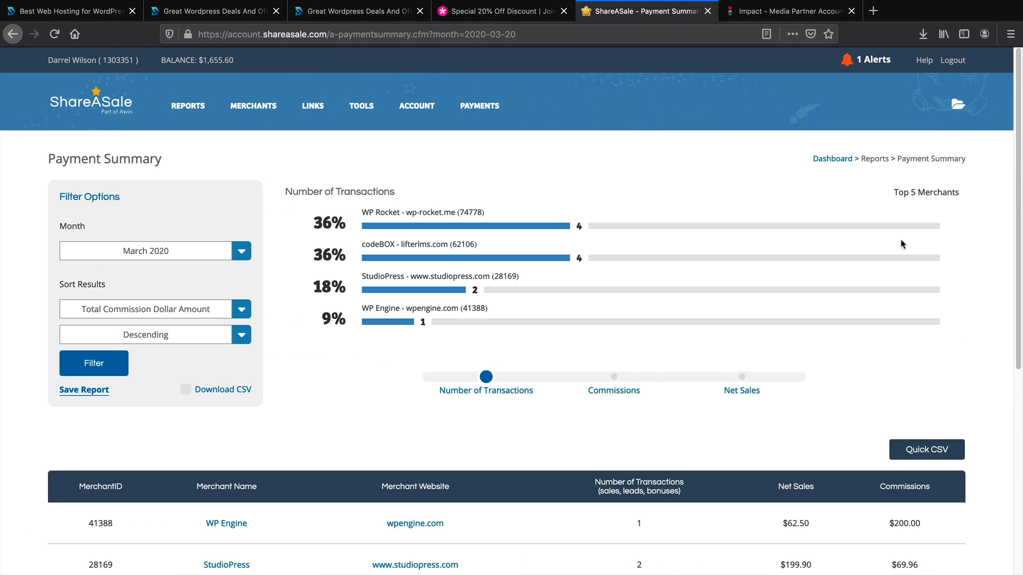
click(791, 10)
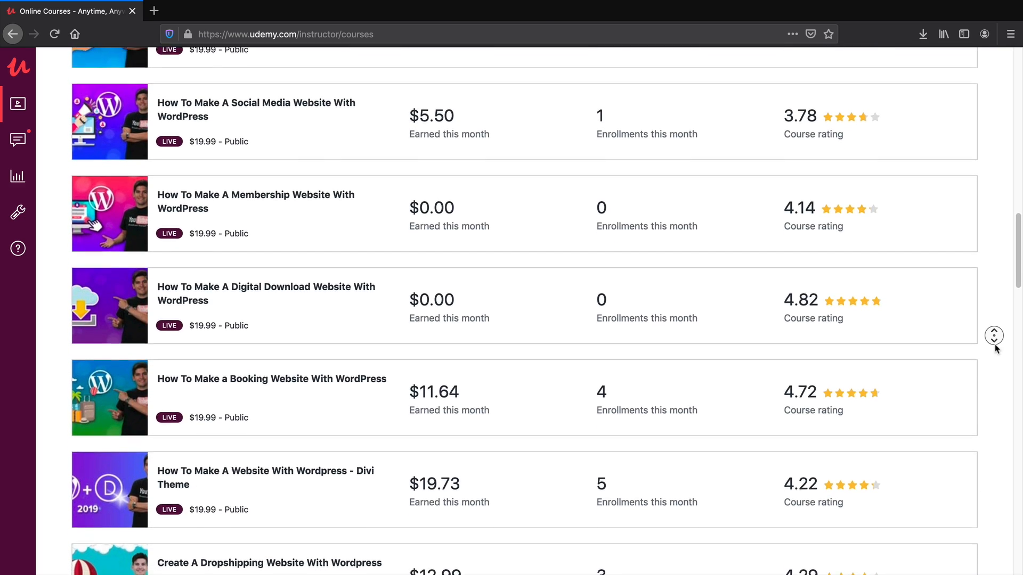
Scroll Udemy's course earnings, then check mynewamazingwebsite.com availability on A2 Hosting
scroll(down, 3)
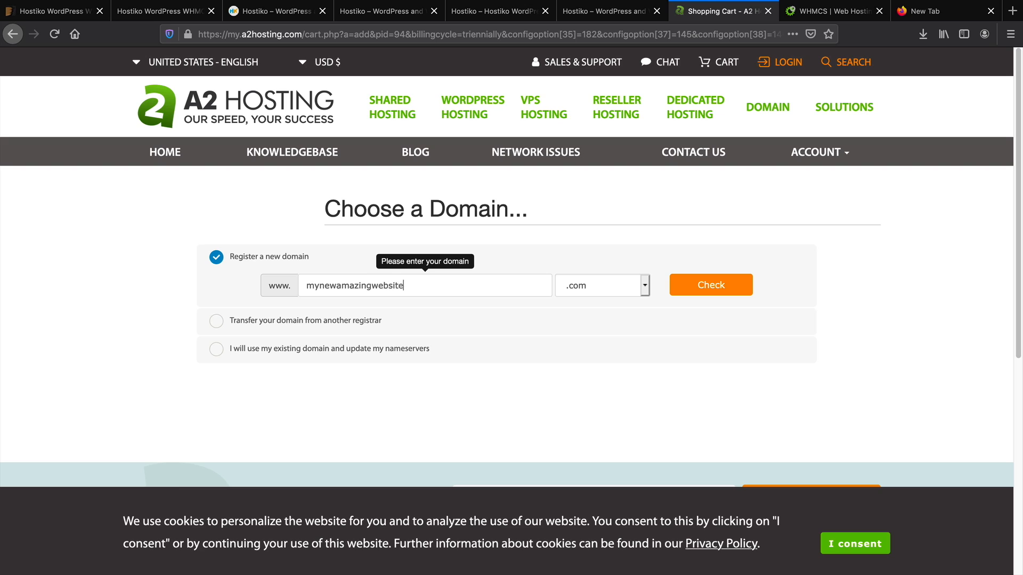
click(711, 284)
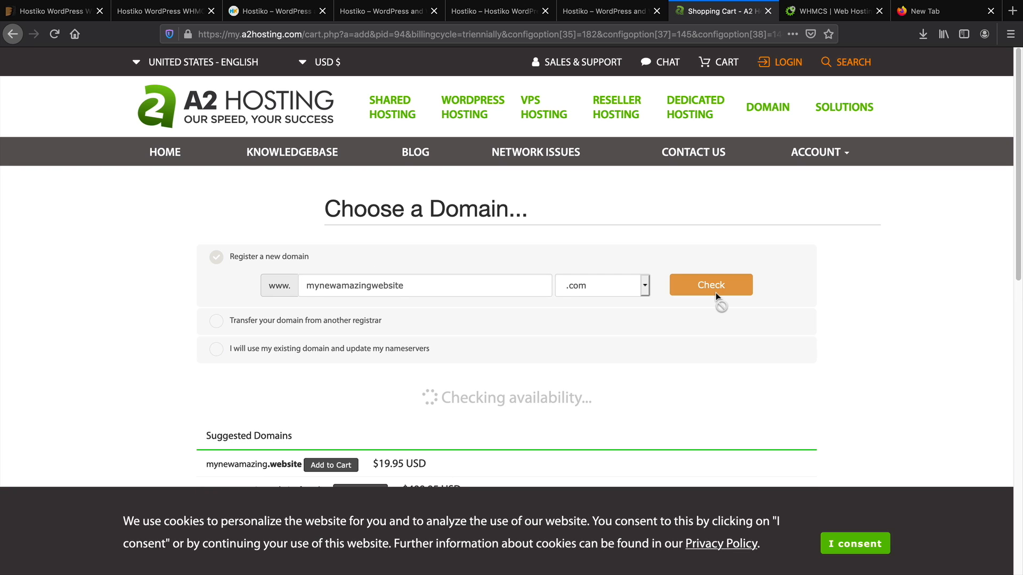